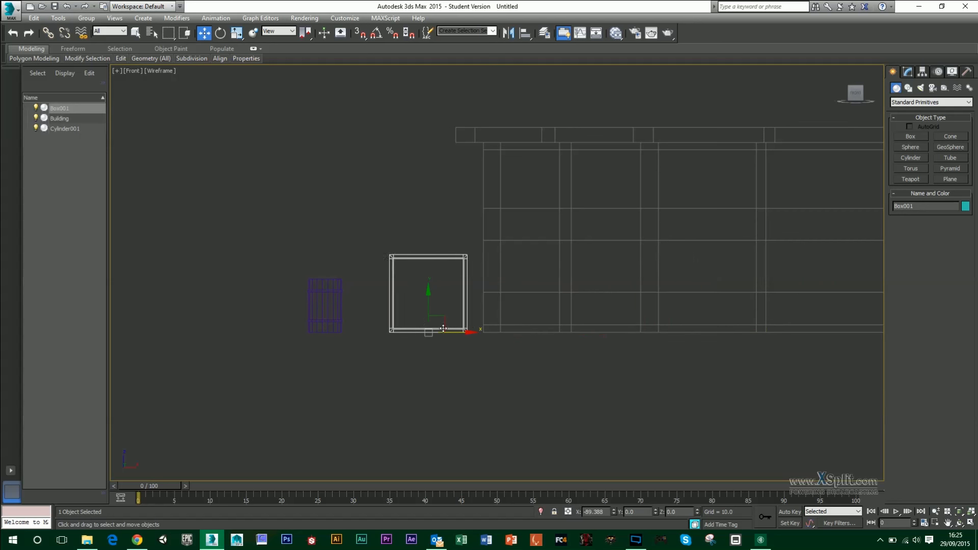
Select the cyan box Box001 in the Perspective viewport
{"action": "left_click", "coordinate": [236, 33]}
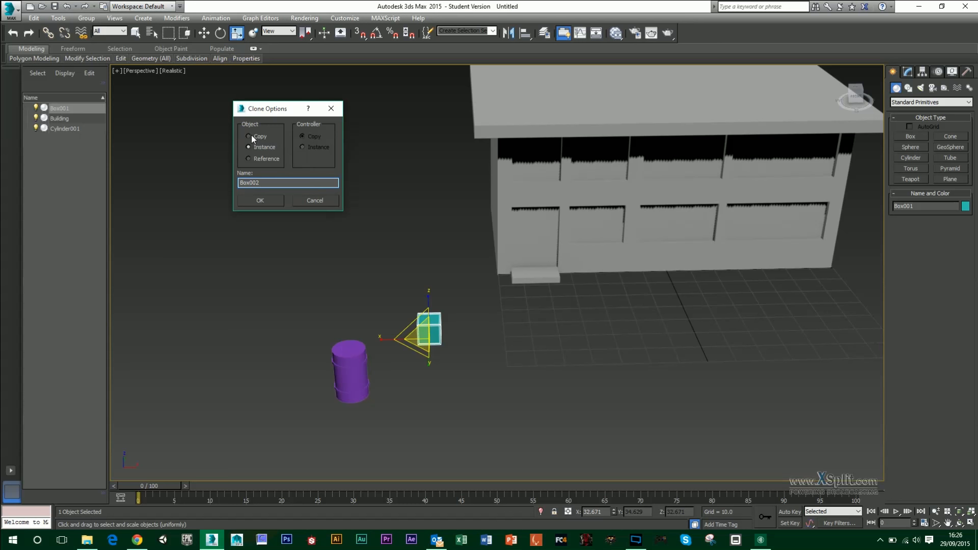
Make Box002 an independent copy, then clone Box001 again as instance Box003
{"action": "left_click", "coordinate": [259, 200]}
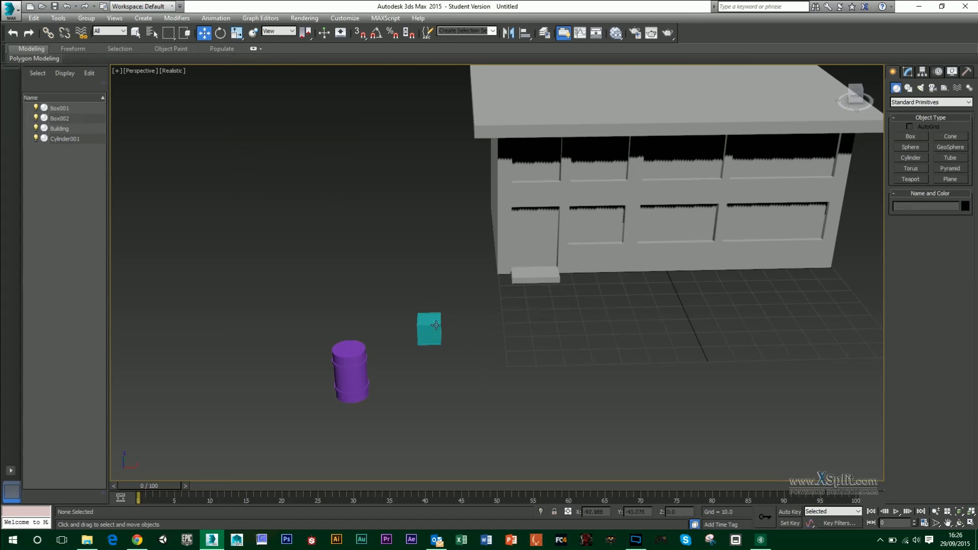
{"action": "left_click", "coordinate": [530, 325]}
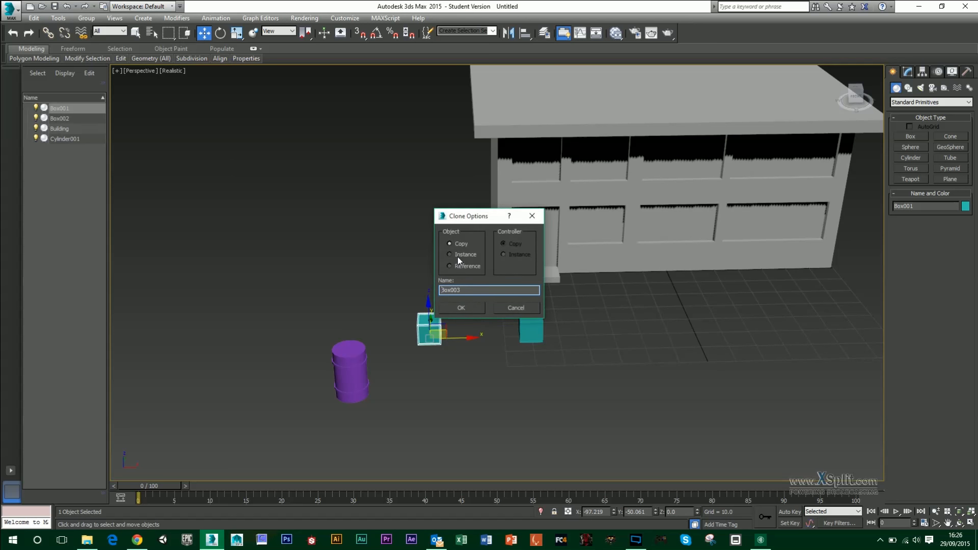
{"action": "left_click", "coordinate": [461, 307]}
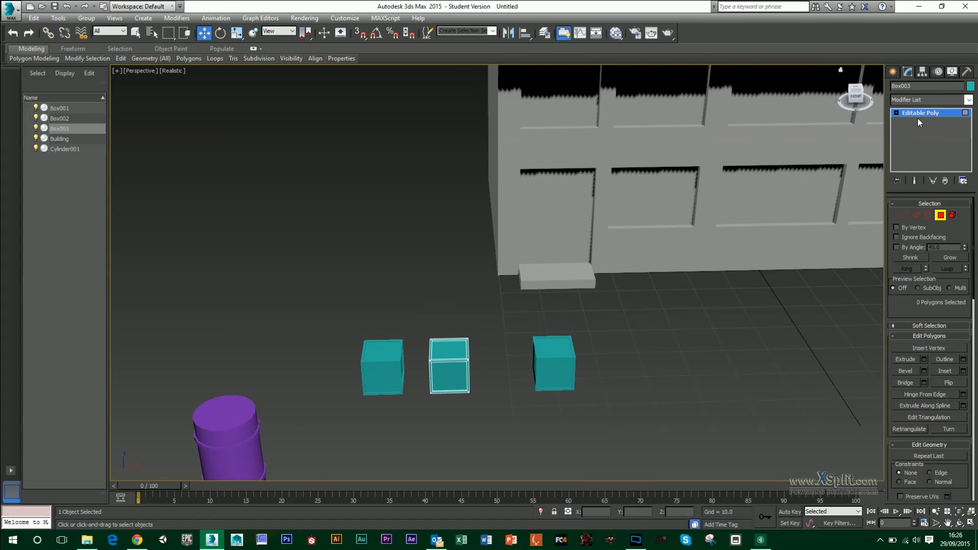
{"action": "left_click", "coordinate": [903, 215]}
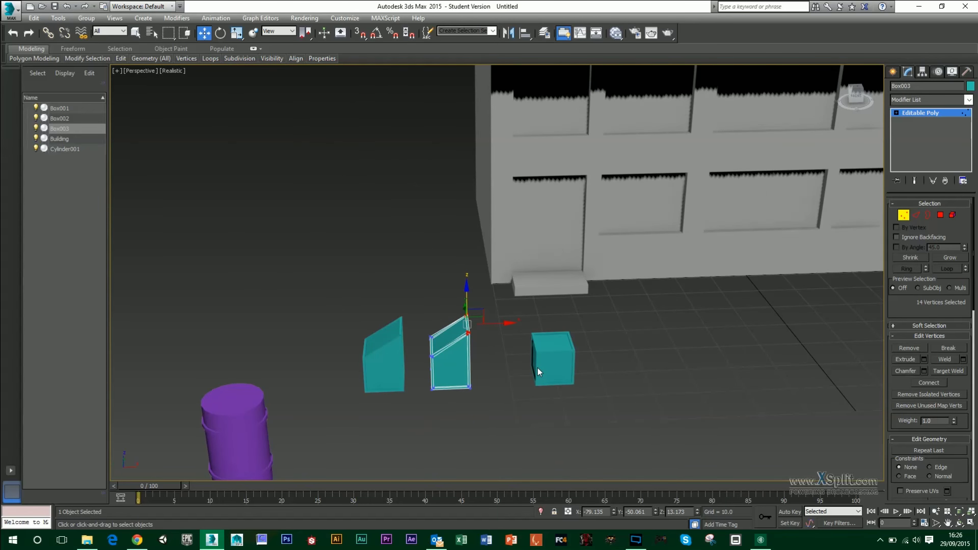
{"action": "mouse_move", "coordinate": [530, 364]}
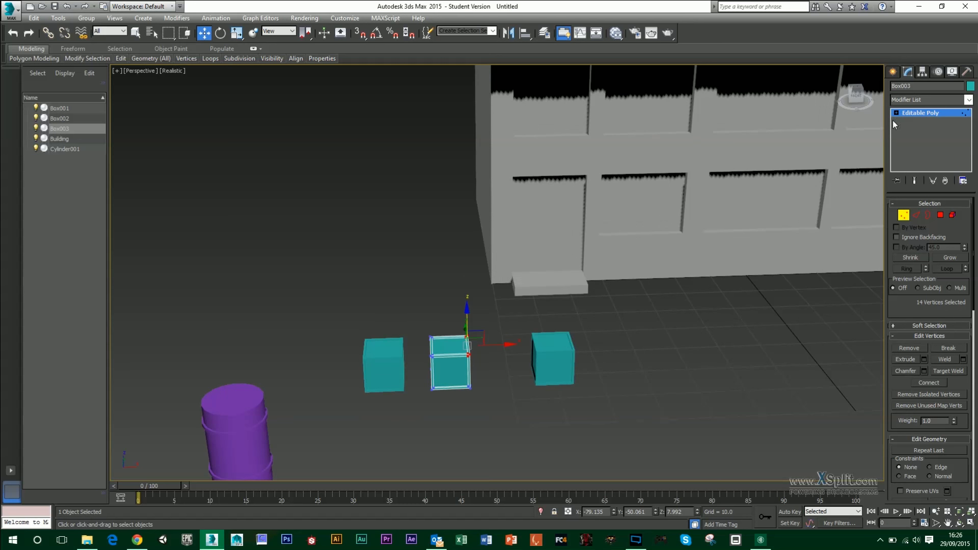
{"action": "left_click", "coordinate": [60, 118]}
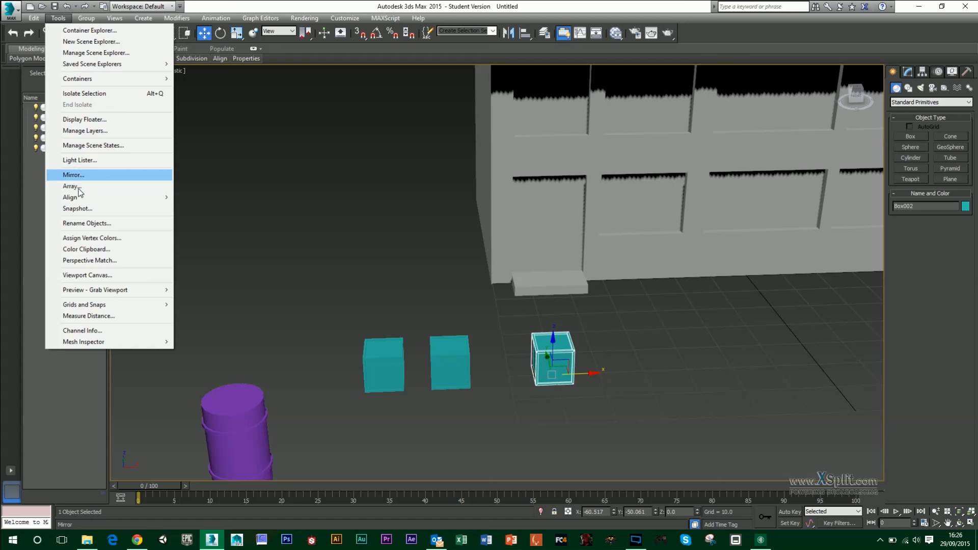
{"action": "left_click", "coordinate": [71, 186]}
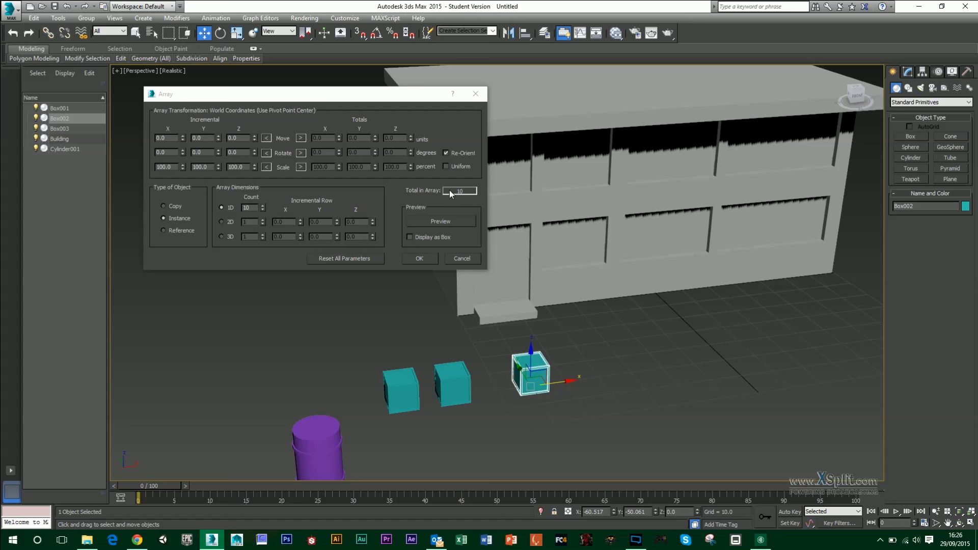
{"action": "left_click", "coordinate": [440, 222]}
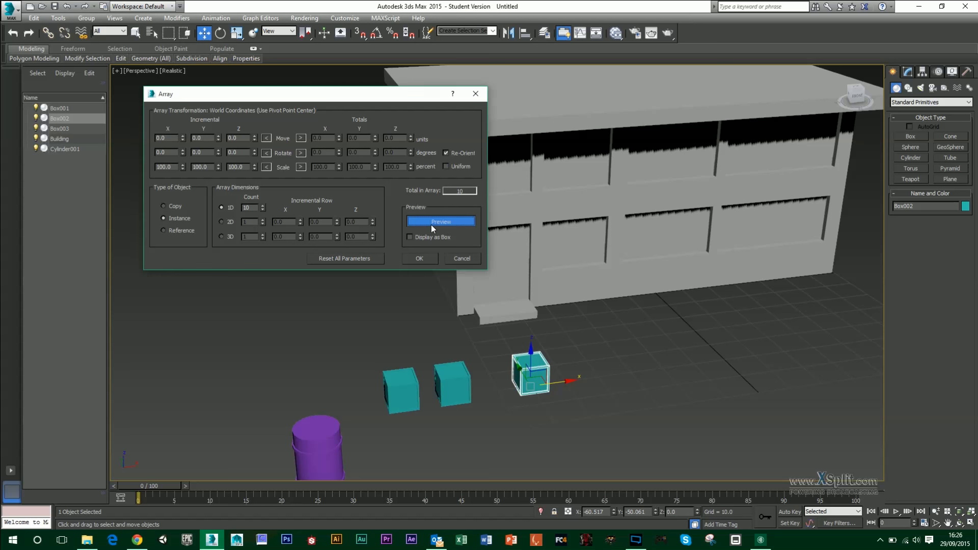
{"action": "left_click", "coordinate": [440, 222]}
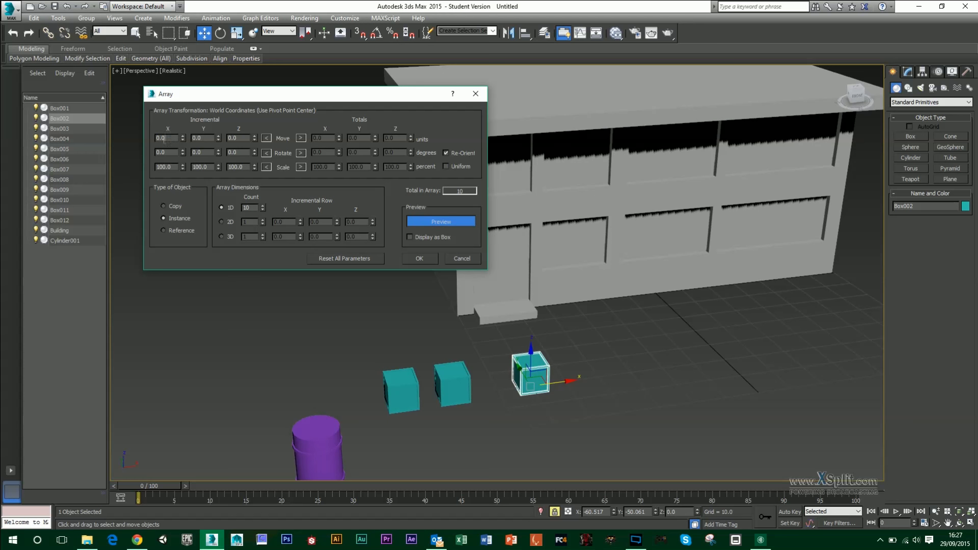
{"action": "type", "text": "18.0"}
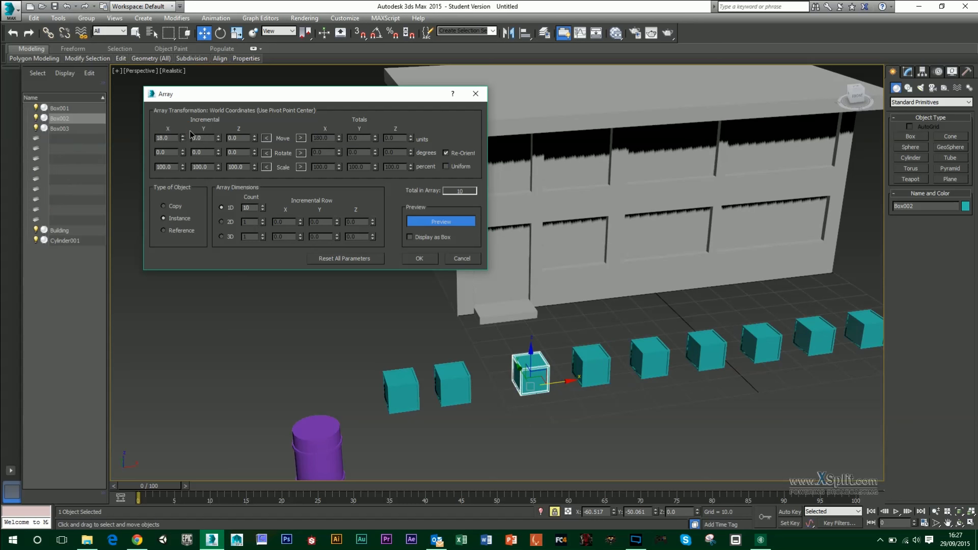
{"action": "left_click", "coordinate": [440, 221]}
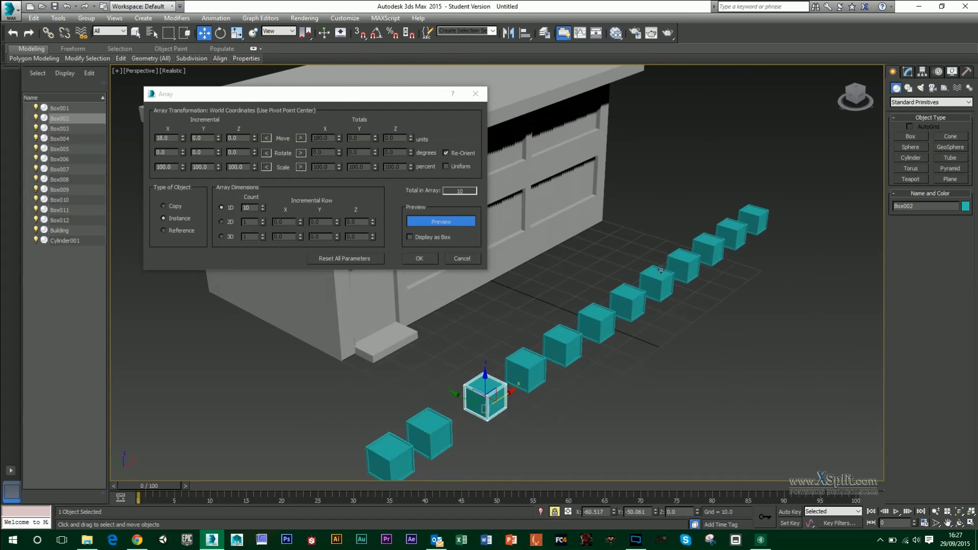
{"action": "mouse_move", "coordinate": [220, 146]}
{"action": "type", "text": "29"}
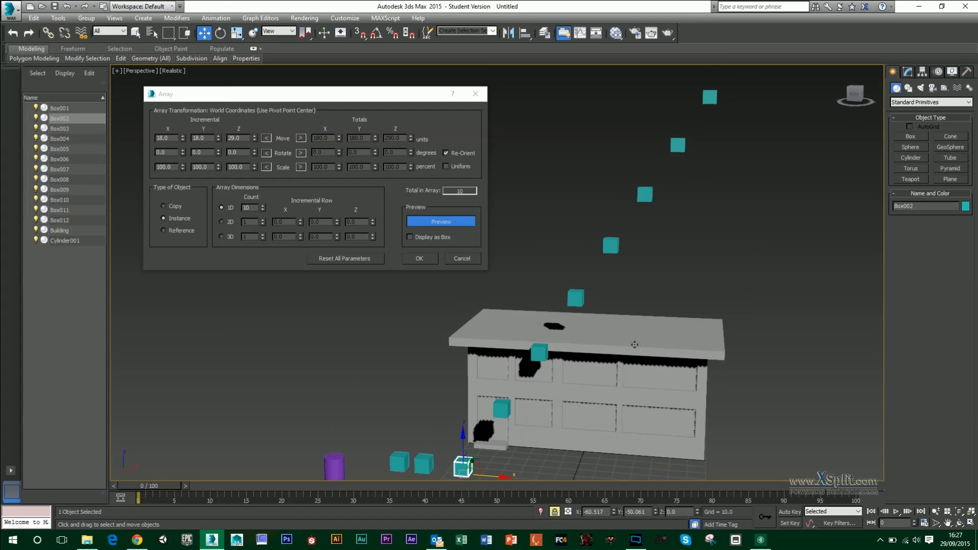
{"action": "mouse_move", "coordinate": [630, 262]}
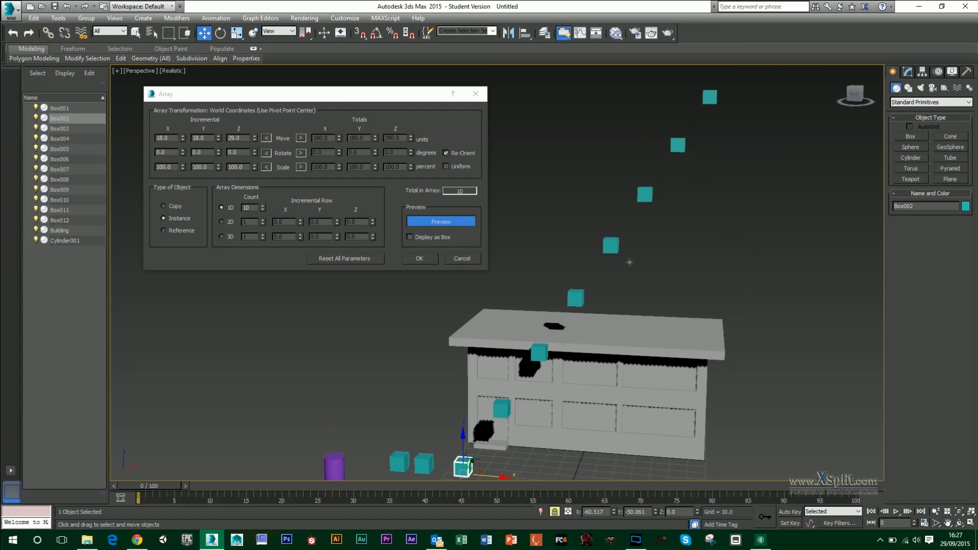
{"action": "left_click", "coordinate": [440, 221]}
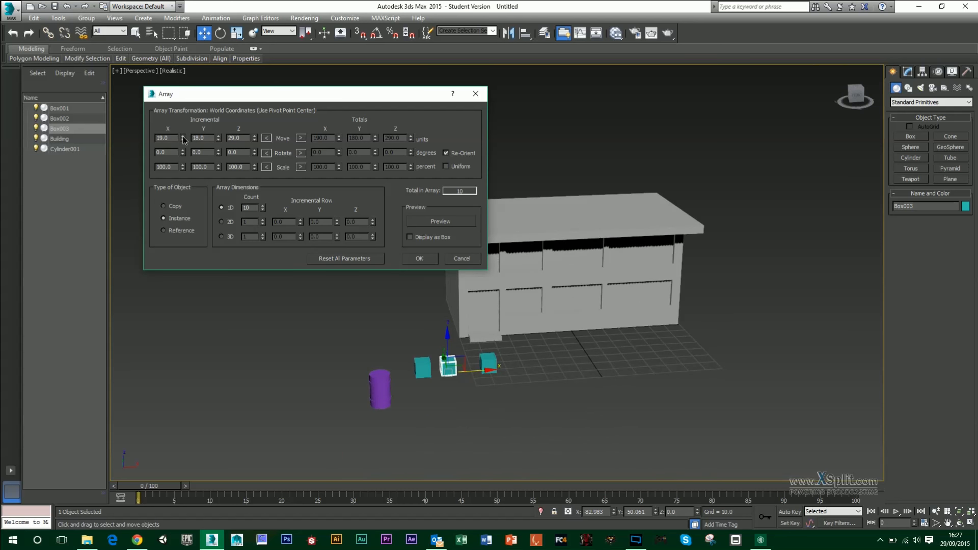
{"action": "left_click", "coordinate": [461, 258]}
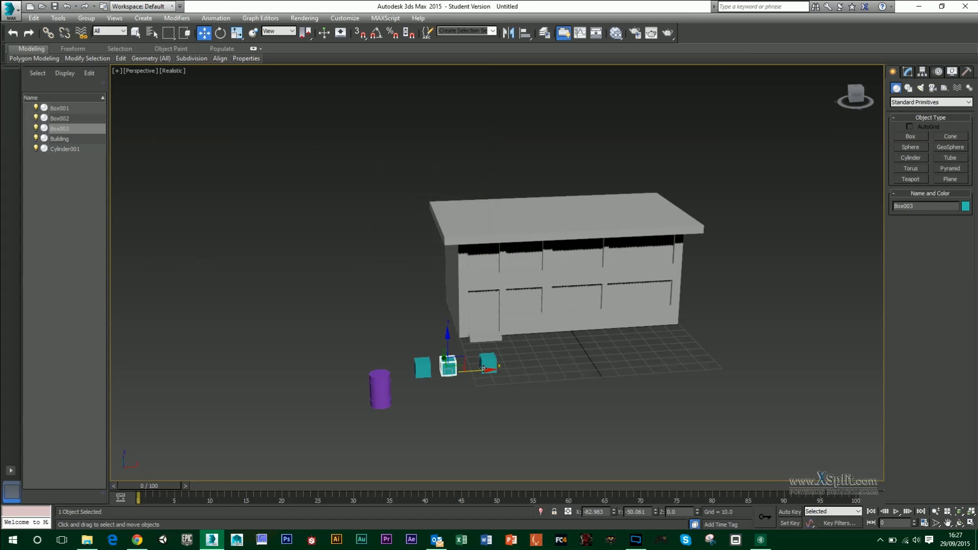
Reopen Array for Box002 with uniform 98% scale and 21-unit X spacing, previewed
{"action": "left_click", "coordinate": [58, 18]}
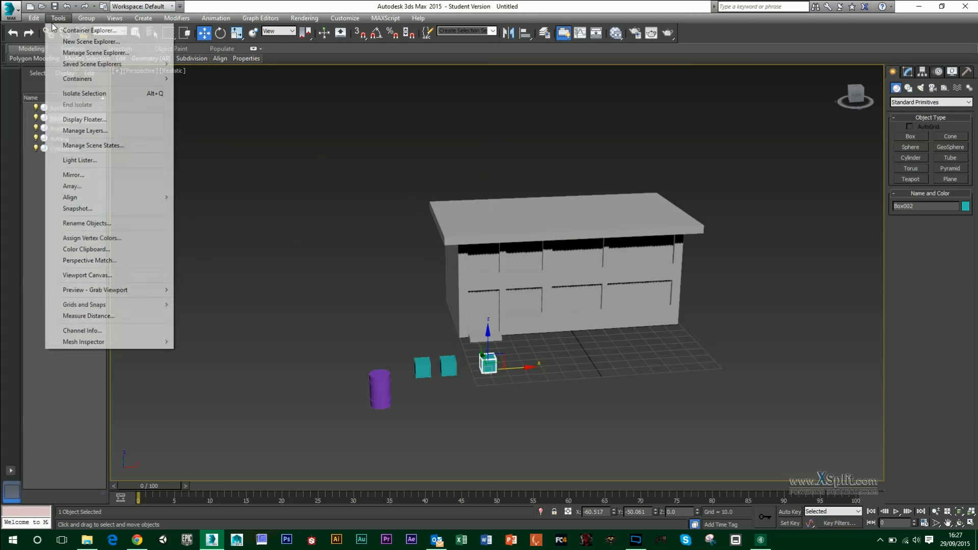
{"action": "left_click", "coordinate": [72, 186]}
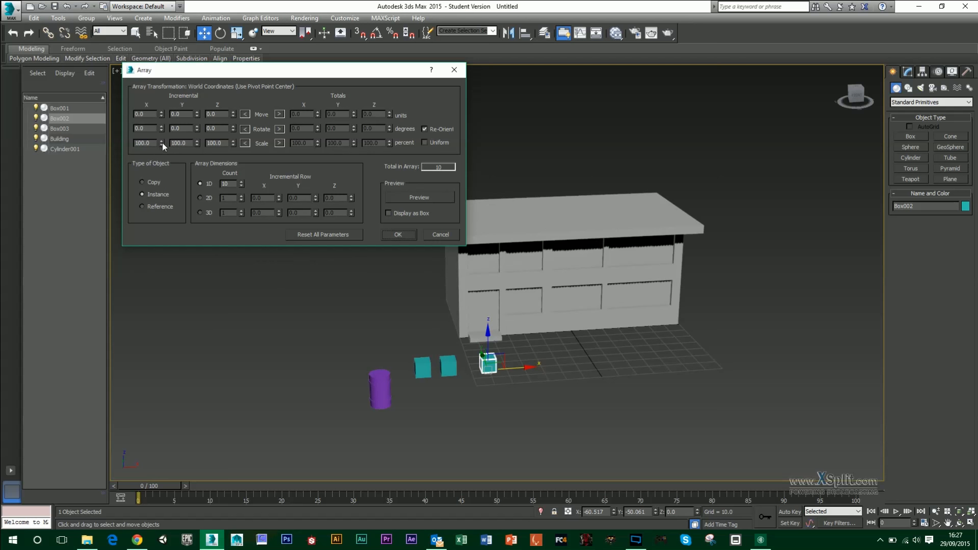
{"action": "left_click", "coordinate": [425, 142]}
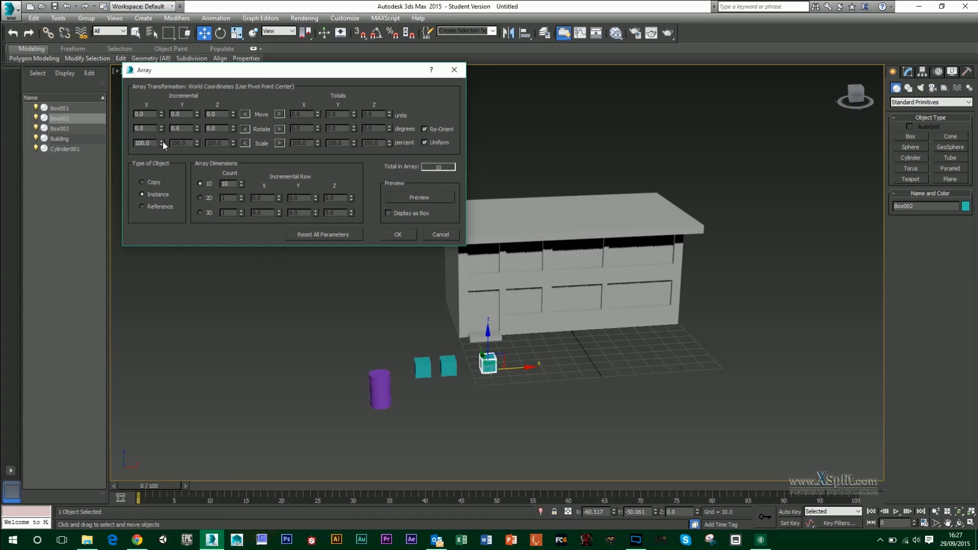
{"action": "left_click", "coordinate": [161, 144]}
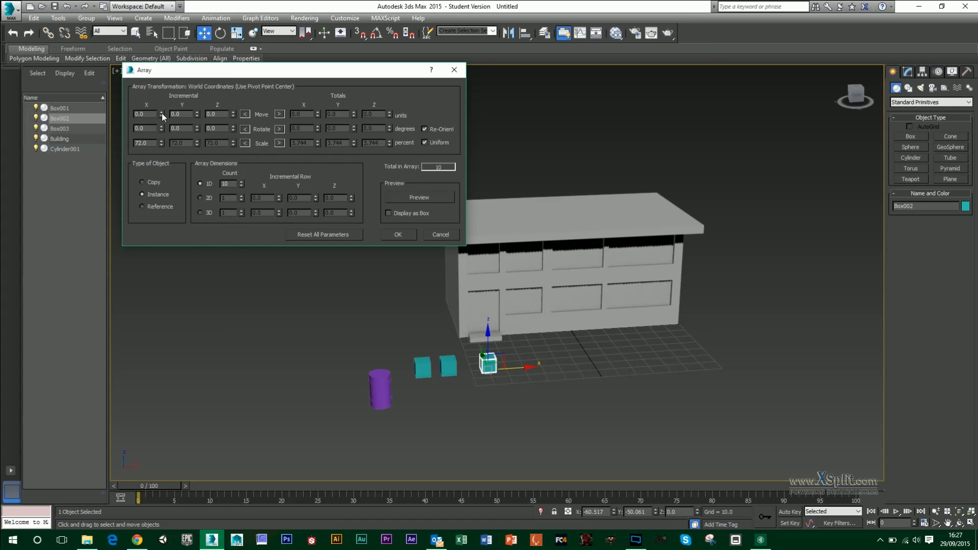
{"action": "left_click", "coordinate": [419, 197]}
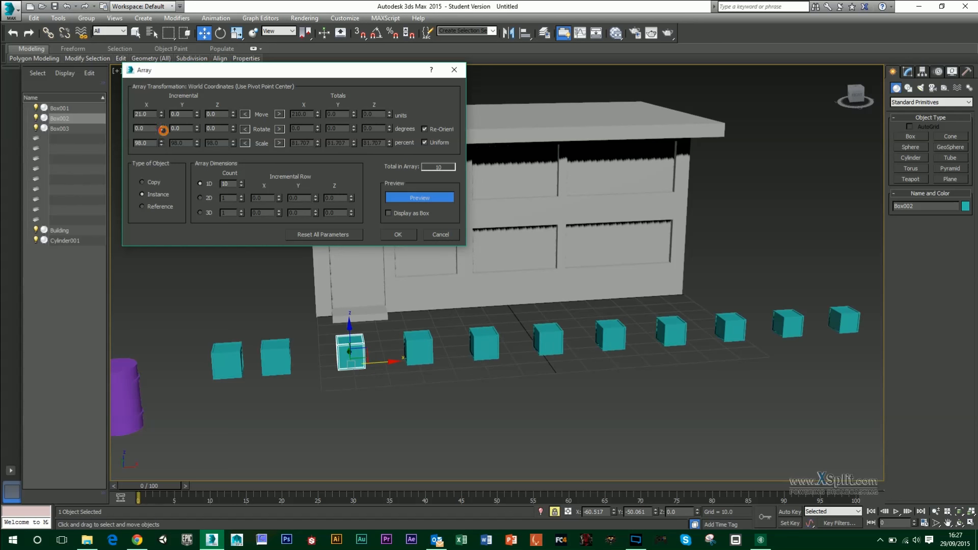
Set incremental array rotation to X 21, Y -29 and Z 35 degrees
{"action": "left_click", "coordinate": [419, 198]}
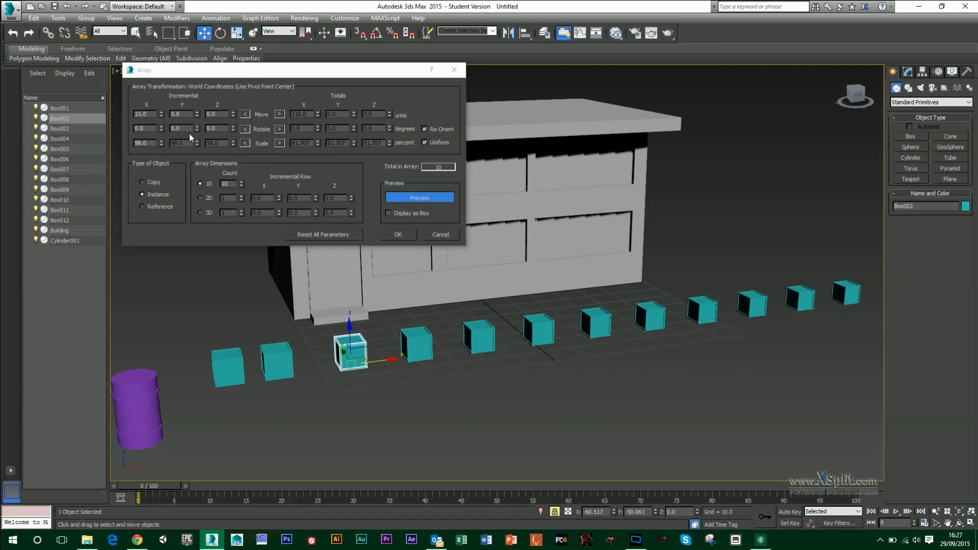
{"action": "left_click", "coordinate": [197, 130]}
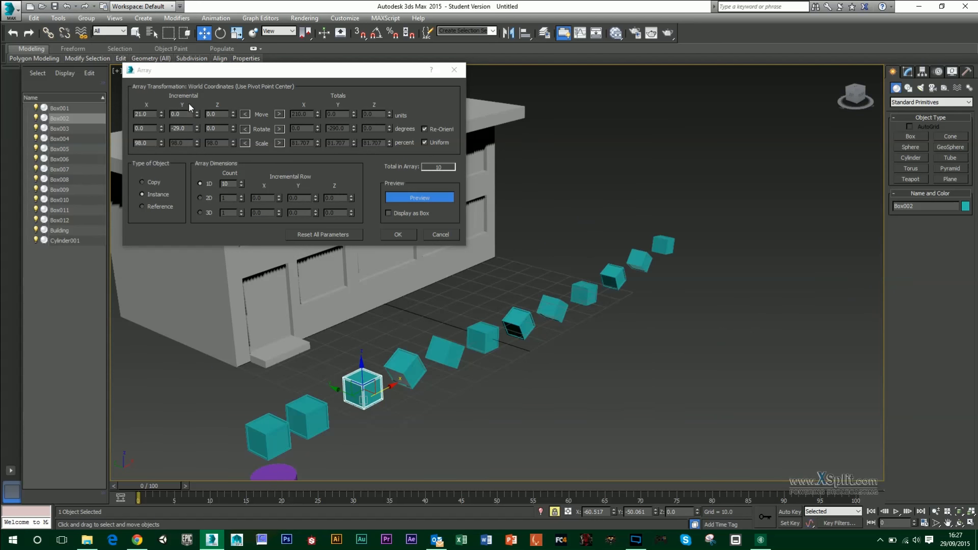
{"action": "left_click", "coordinate": [233, 127]}
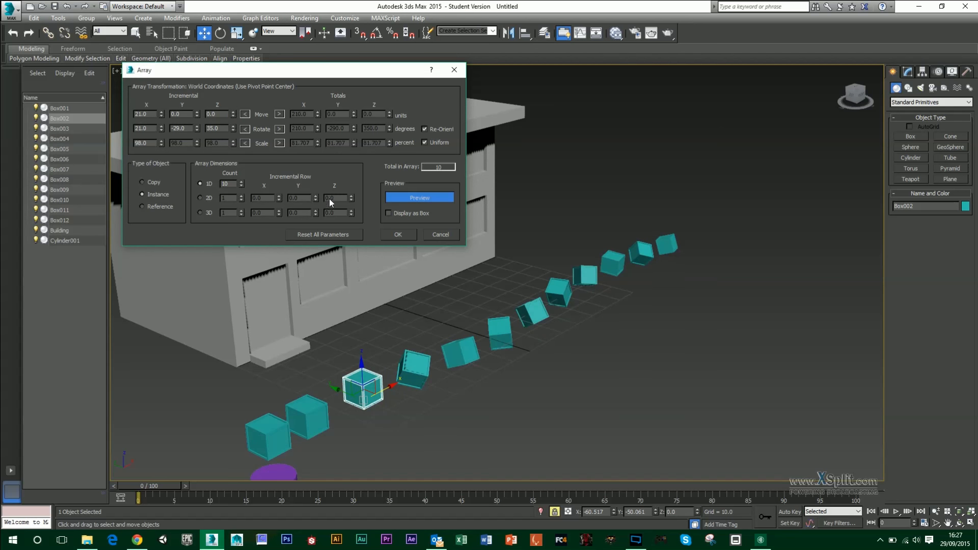
{"action": "mouse_move", "coordinate": [371, 175]}
{"action": "type", "text": "48"}
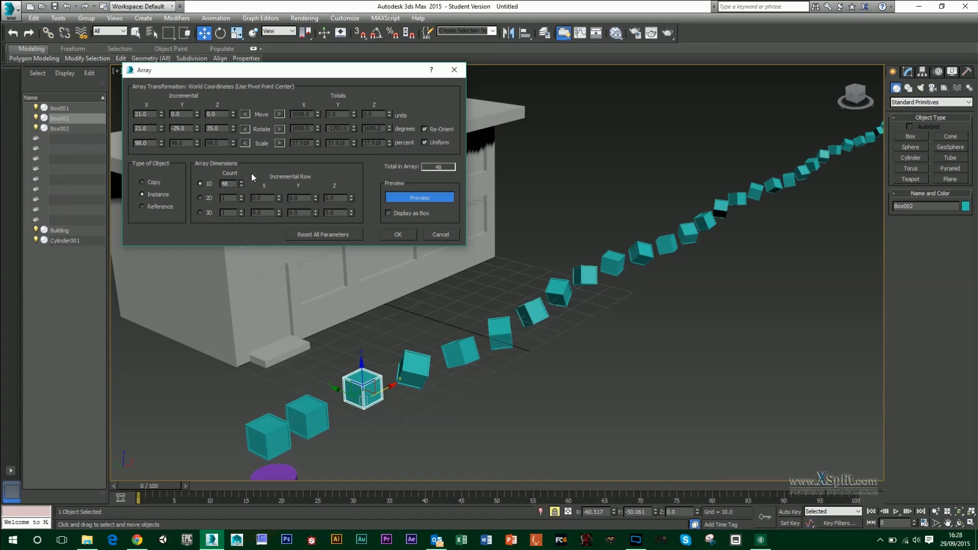
Set the 1D count to 48, toggle Display as Box, and apply the array
{"action": "left_click", "coordinate": [419, 197]}
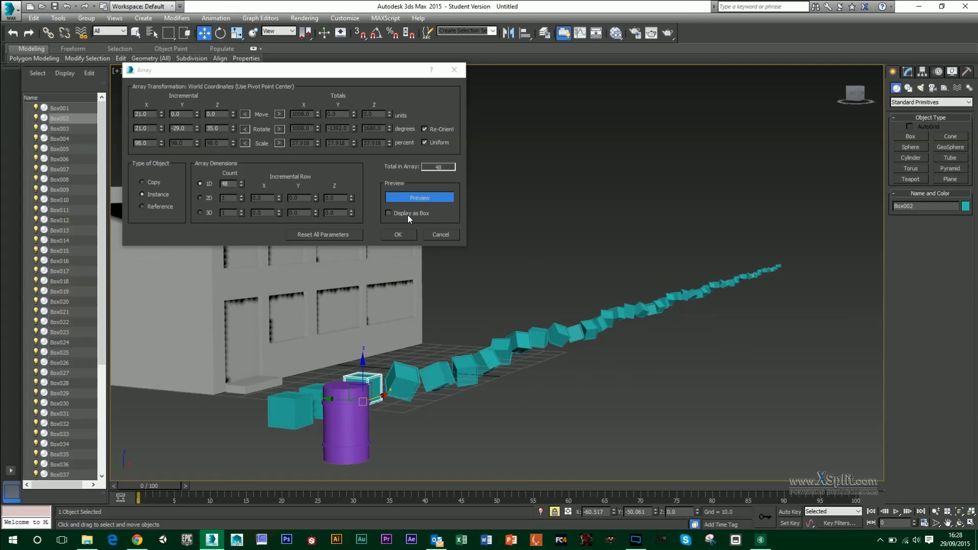
{"action": "left_click", "coordinate": [388, 213]}
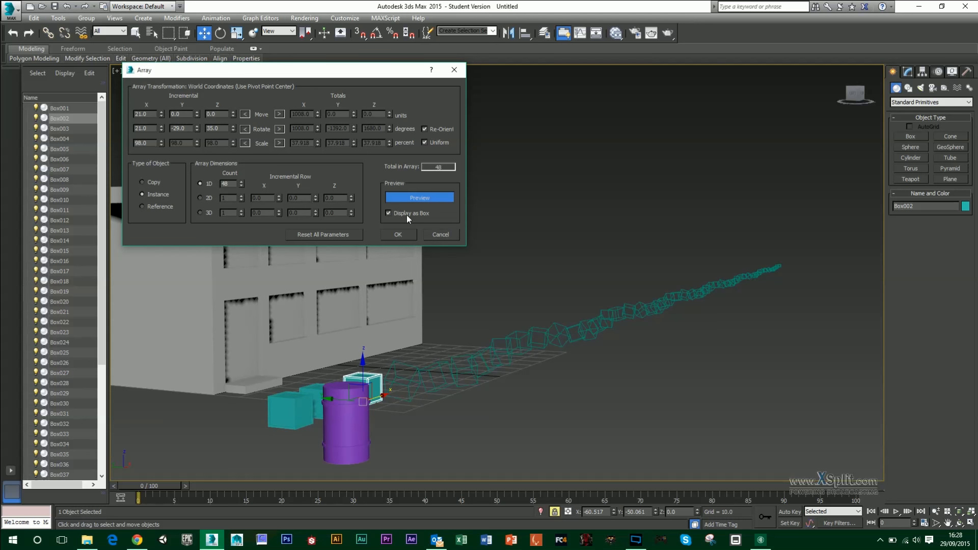
{"action": "left_click", "coordinate": [388, 213]}
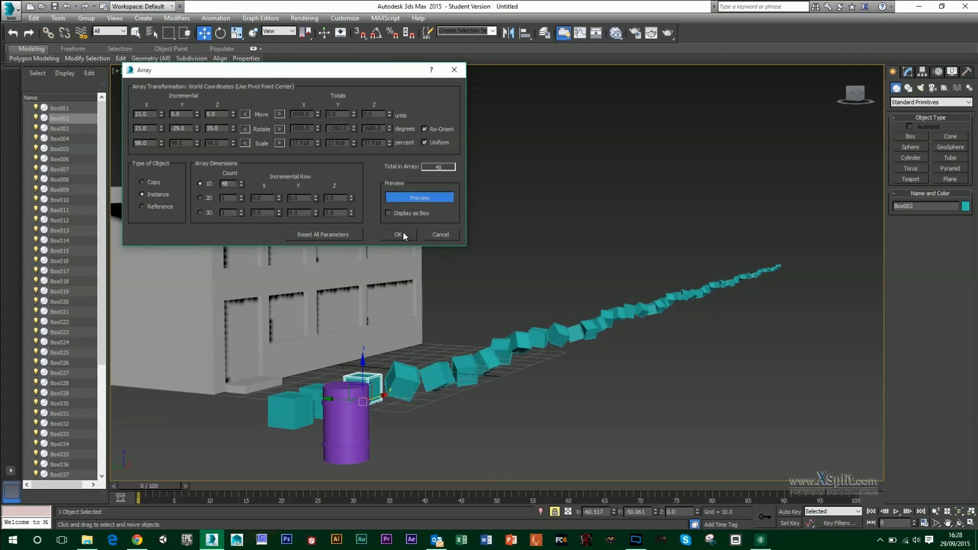
{"action": "left_click", "coordinate": [398, 234]}
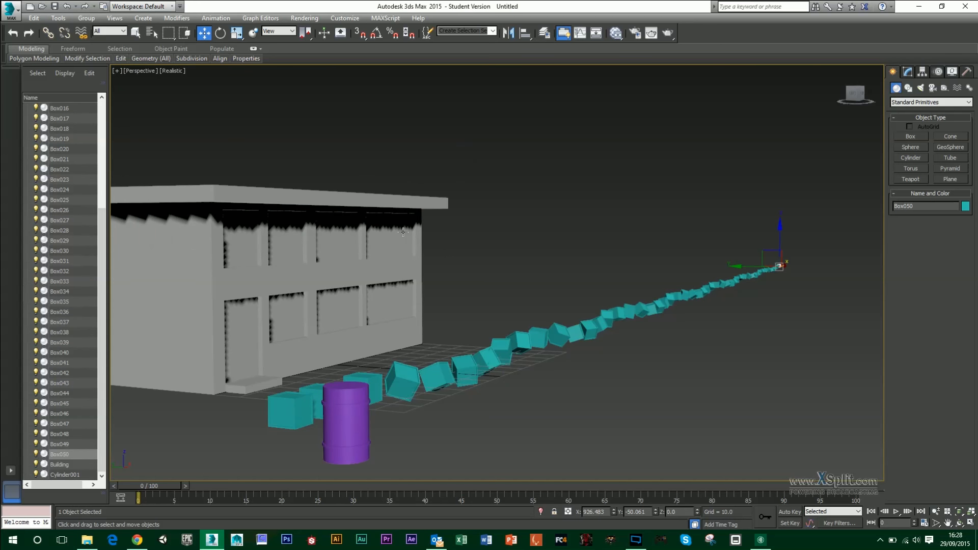